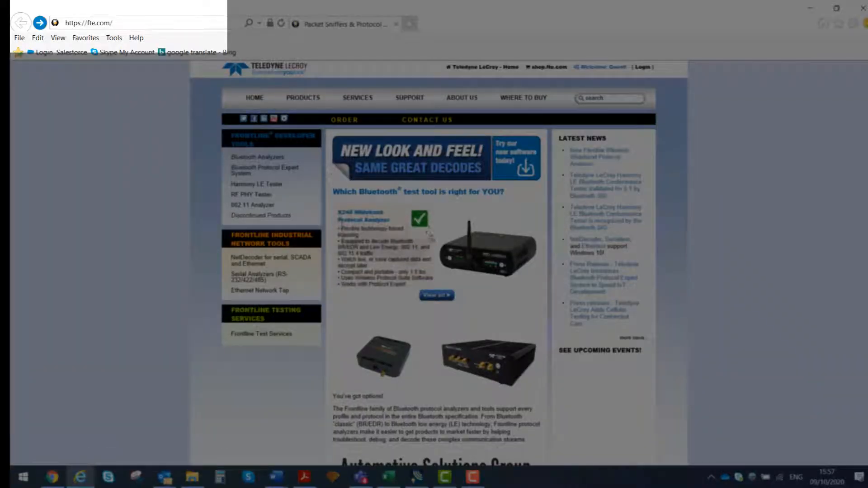
View the Frontline X240 analyzer product page on fte.com, then return to the desktop
click(435, 294)
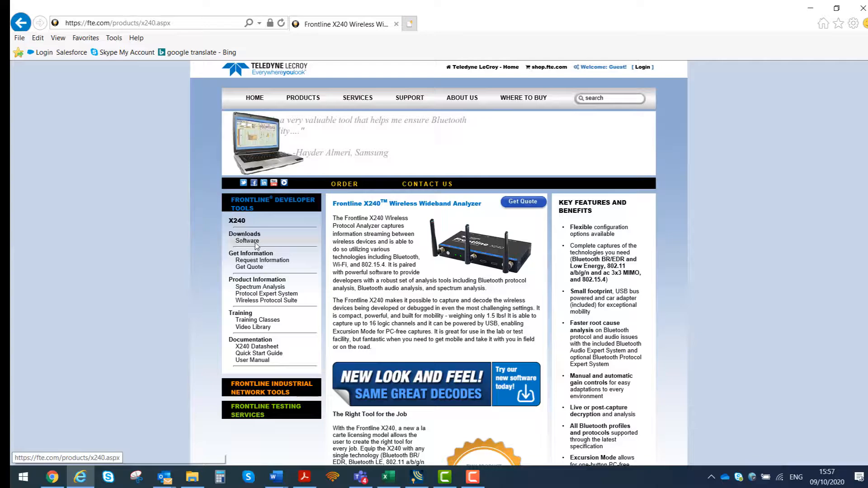
click(246, 240)
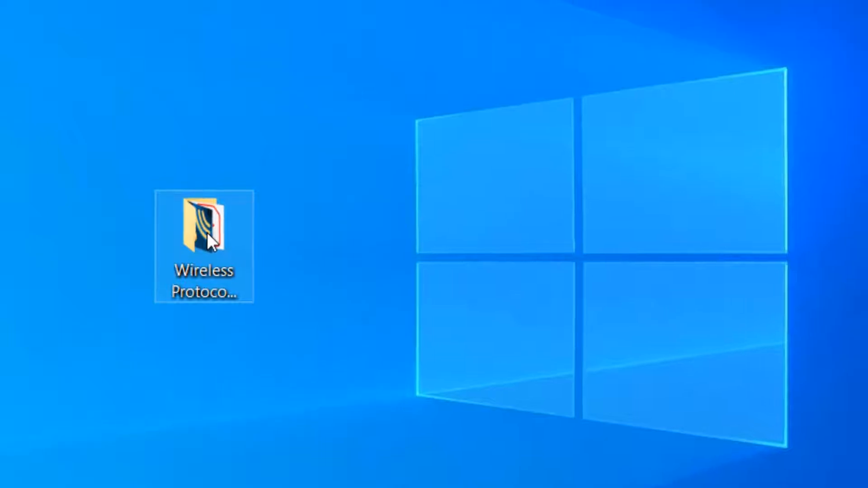
Launch Wireless Protocol Suite 1.50 from its desktop folder to reach the Start Page
double_click(205, 221)
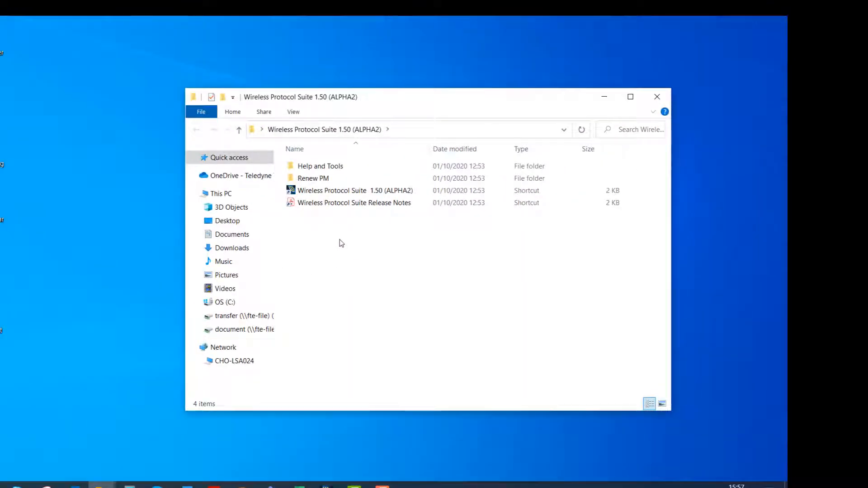
click(355, 190)
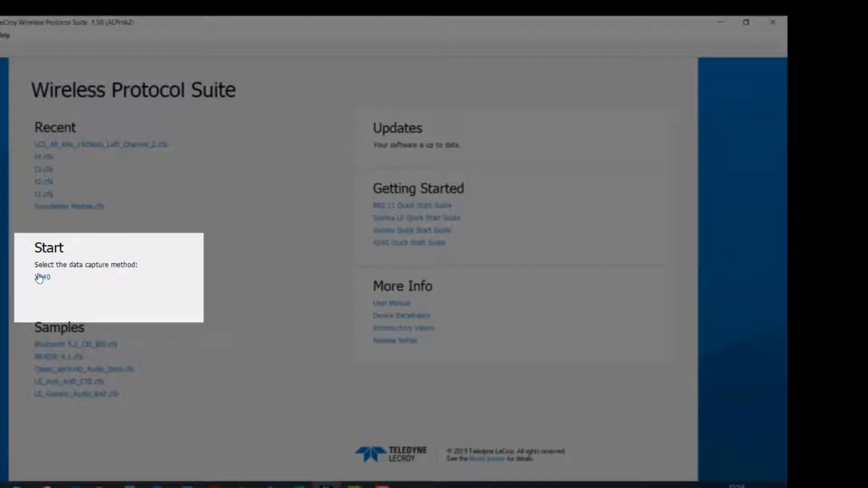
mouse_move(42, 277)
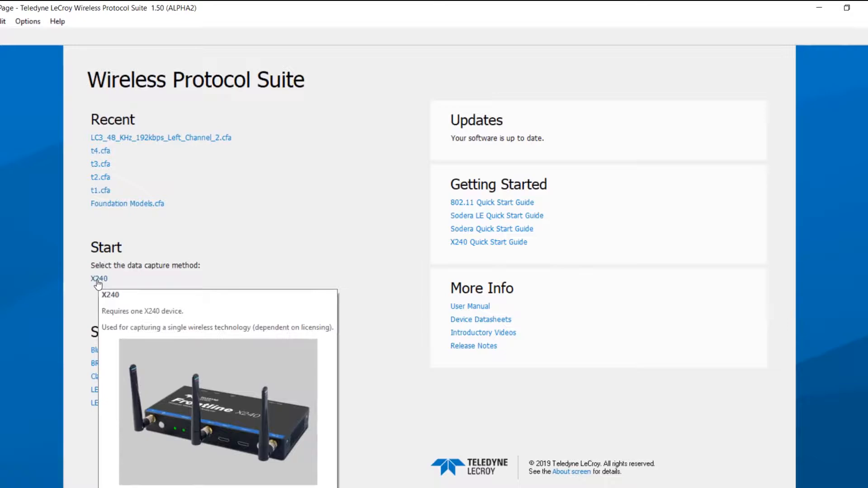
mouse_move(118, 432)
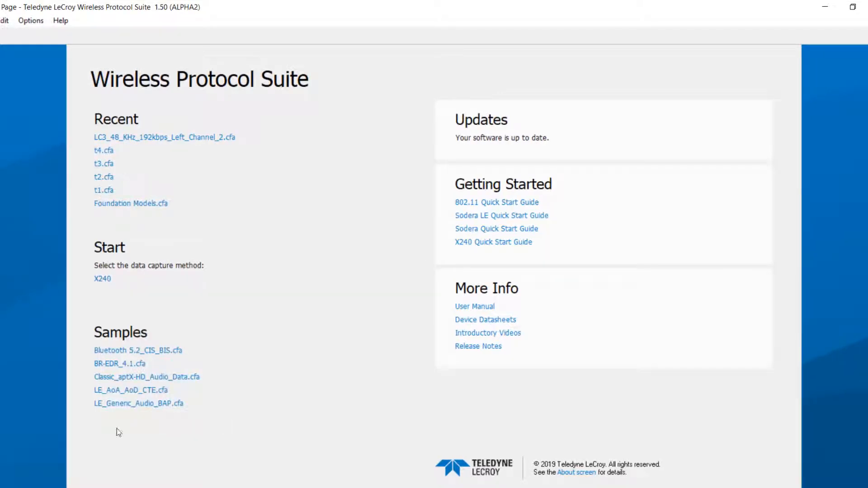
mouse_move(157, 405)
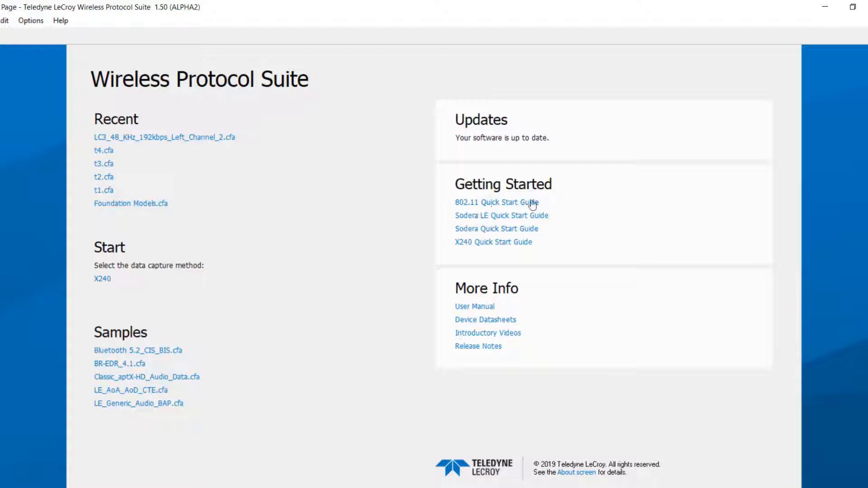
mouse_move(475, 306)
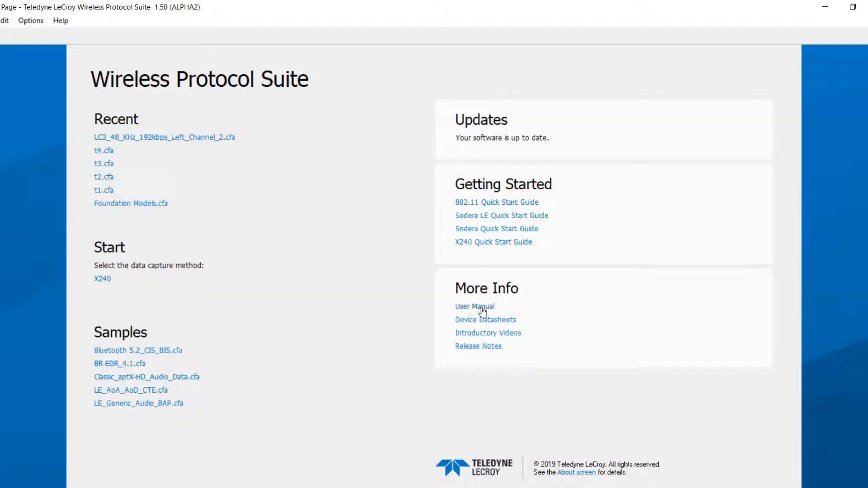
mouse_move(154, 347)
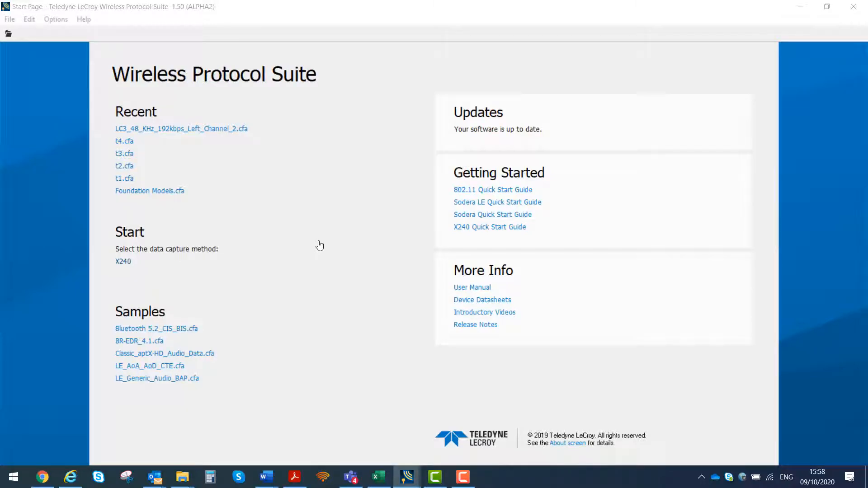
mouse_move(305, 231)
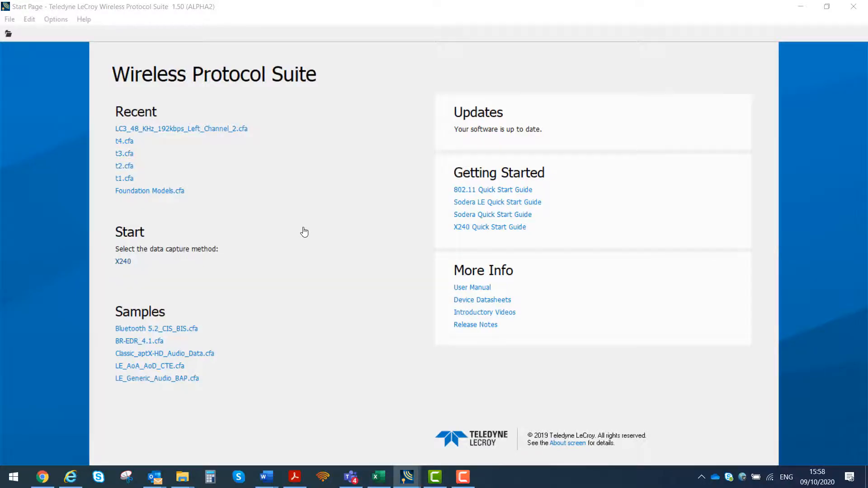
Start a new X240 capture file and review the X240's licensed features via Manage License
click(122, 262)
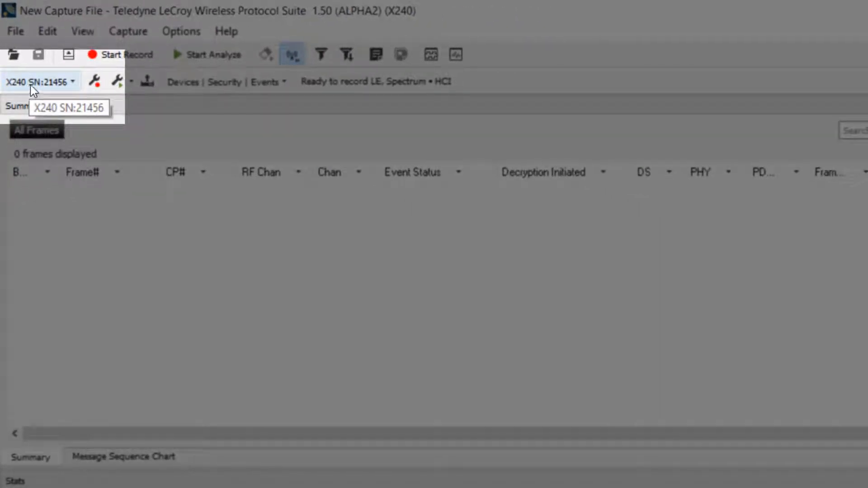
click(131, 81)
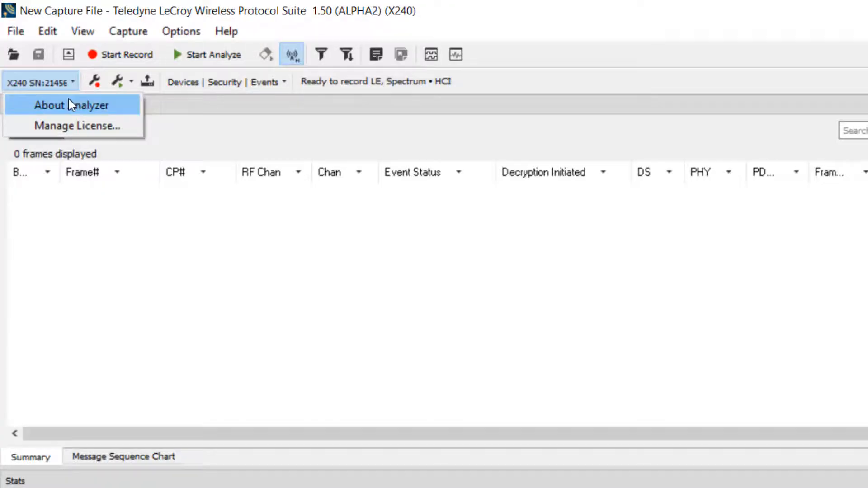
click(76, 126)
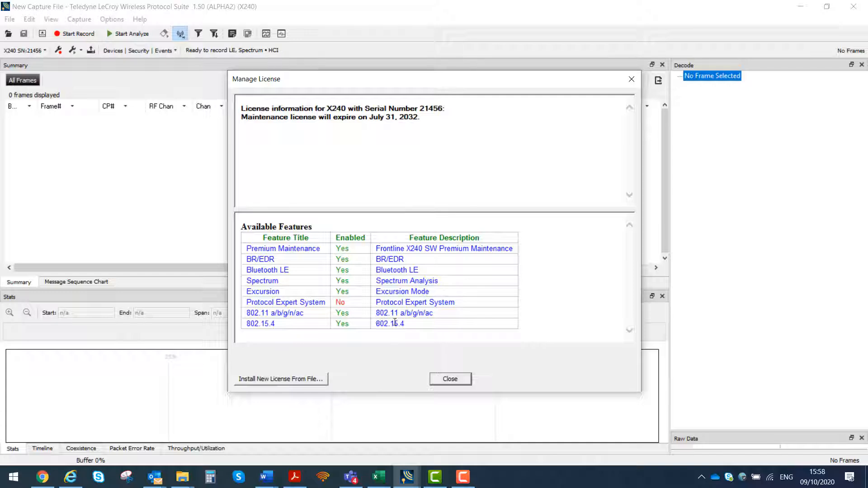
mouse_move(415, 312)
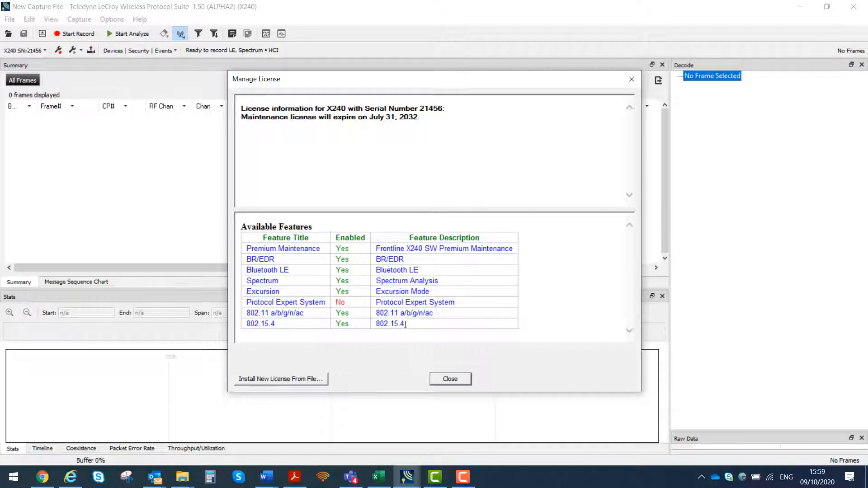
click(450, 379)
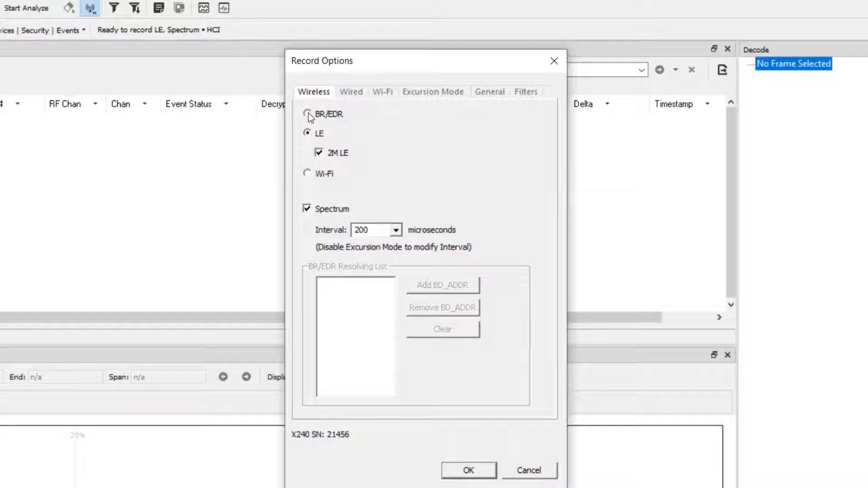
Set wireless recording to LE with 2M LE enabled, then show the Wired pod settings
click(307, 114)
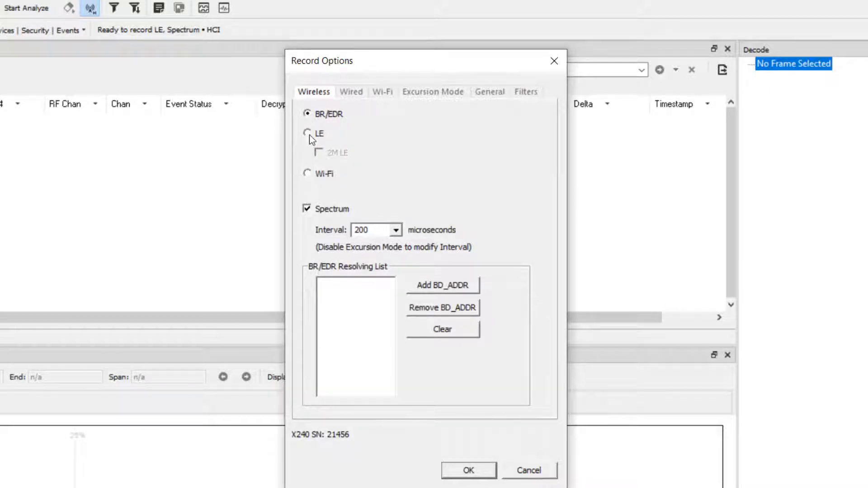
click(307, 133)
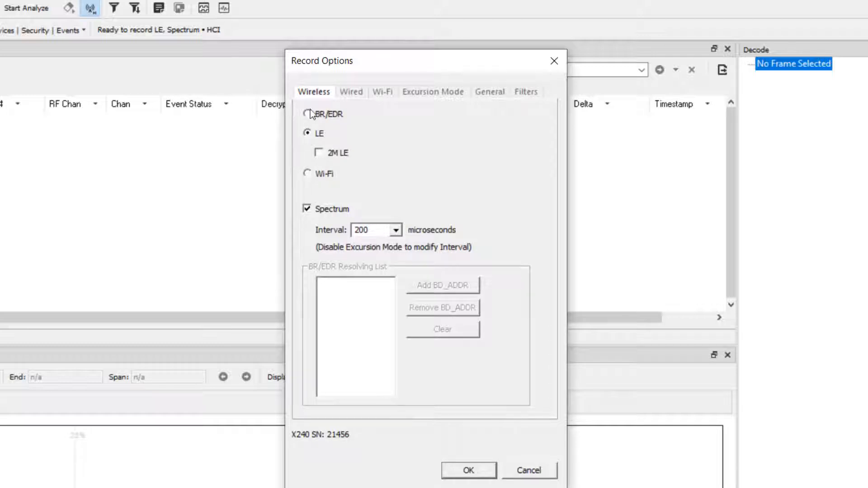
mouse_move(324, 159)
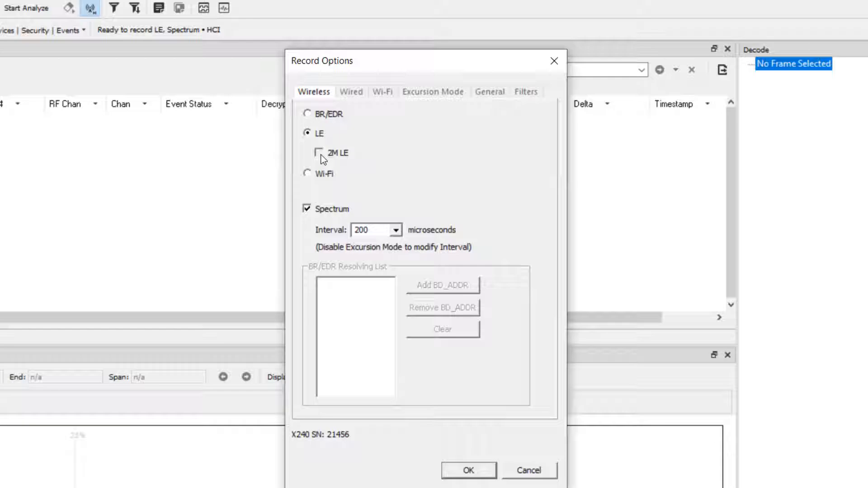
click(318, 151)
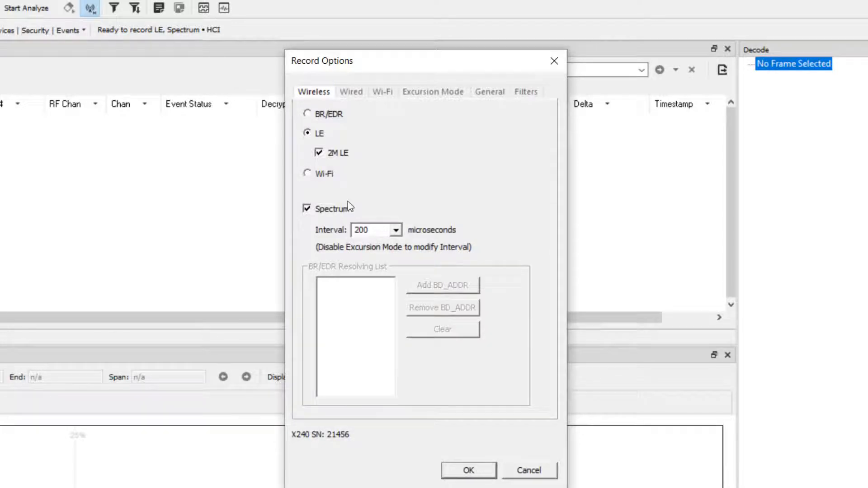
click(351, 92)
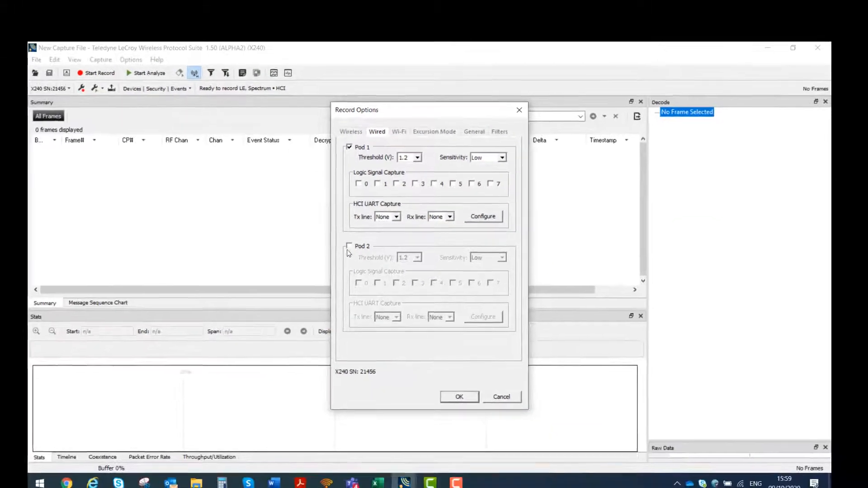
Review Pod 1's HCI UART I/O settings, keeping the transmit line None and transport protocol H4
click(793, 48)
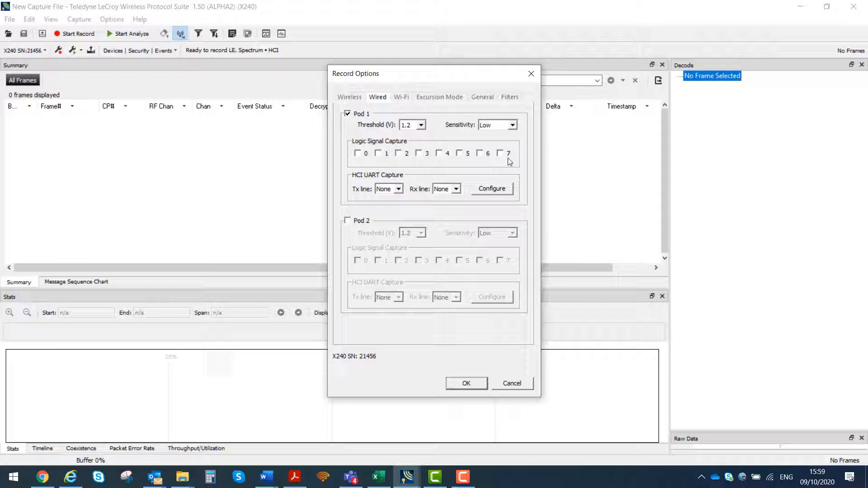
mouse_move(346, 126)
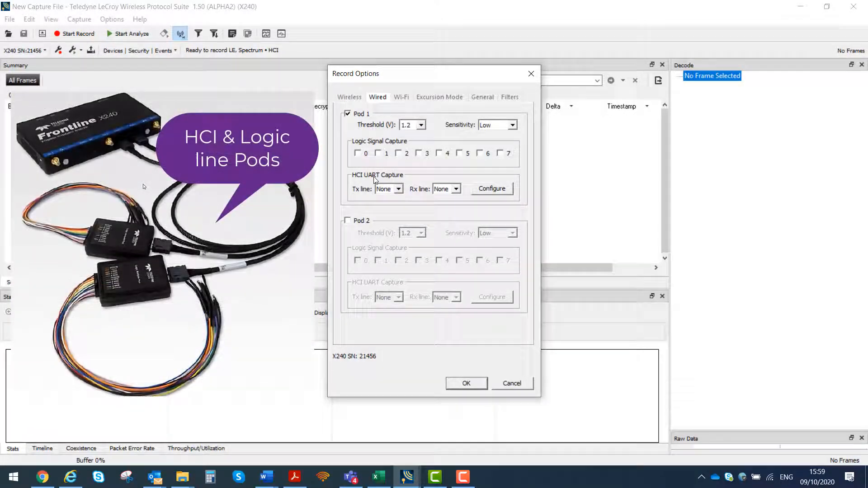
click(398, 189)
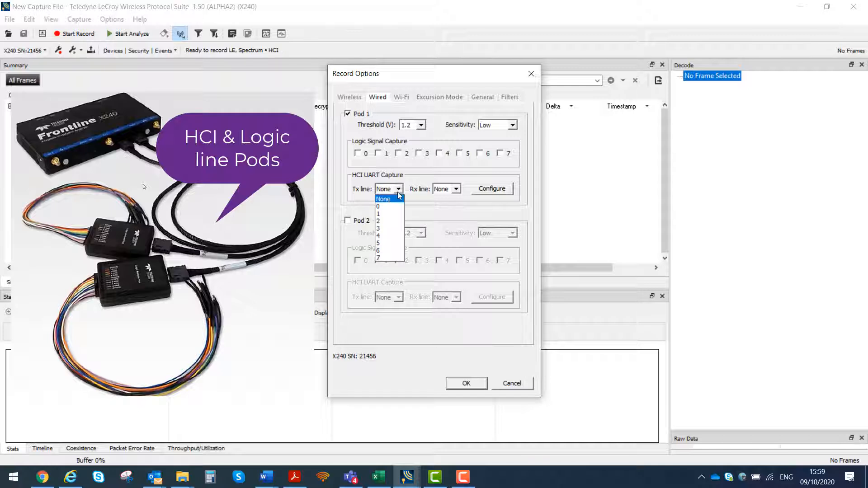
click(382, 198)
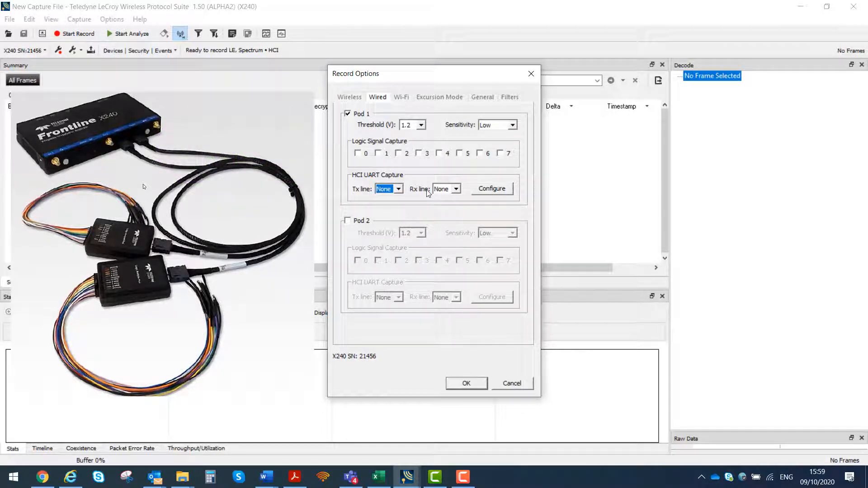
click(490, 188)
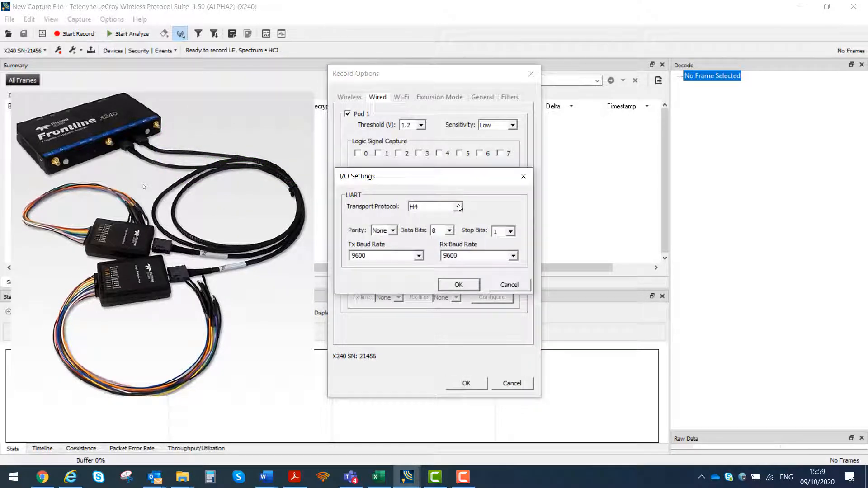
click(458, 206)
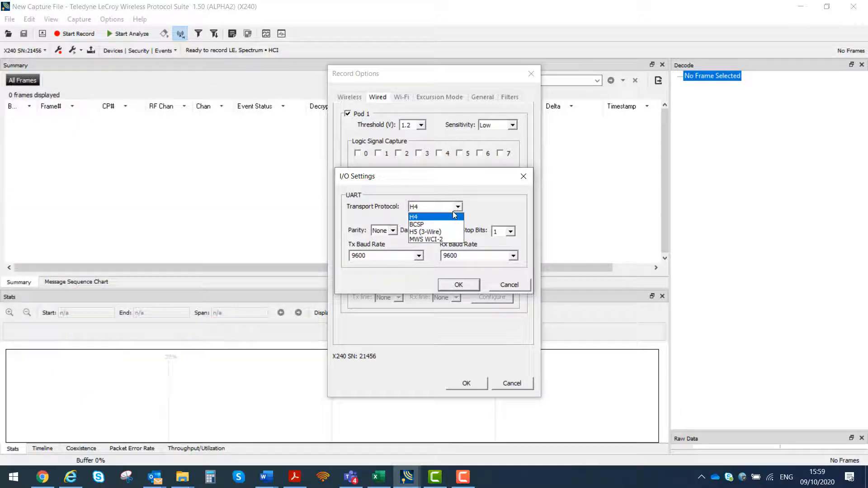
click(400, 96)
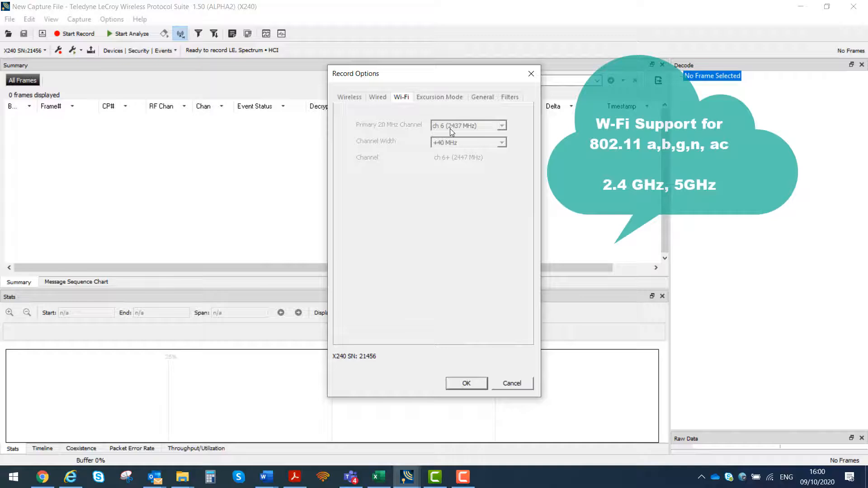
mouse_move(423, 105)
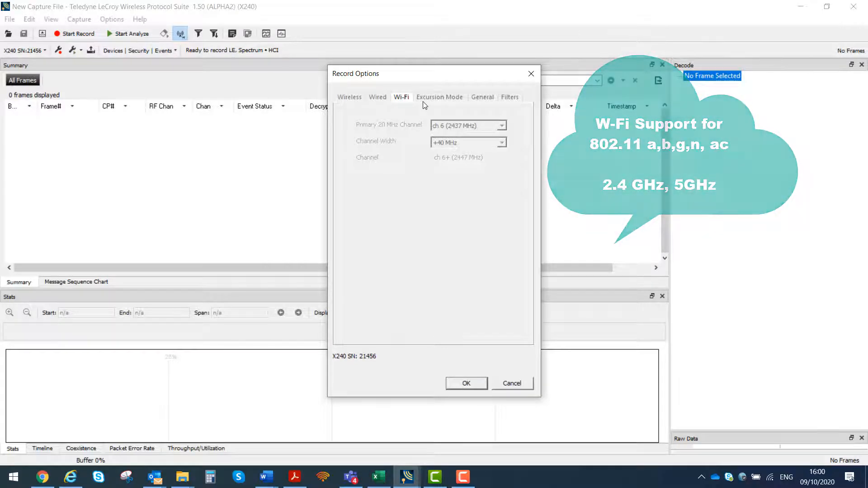
Disable Excursion Mode, review the General gain control, and show the Filters settings
click(440, 96)
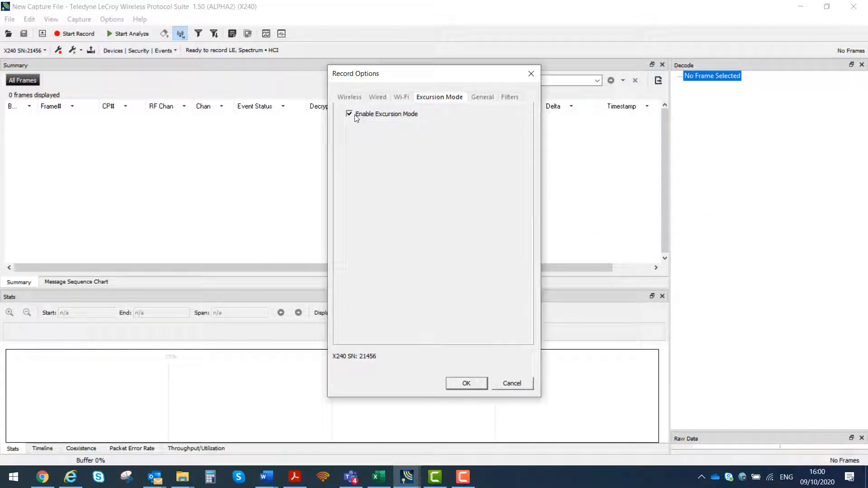
click(349, 114)
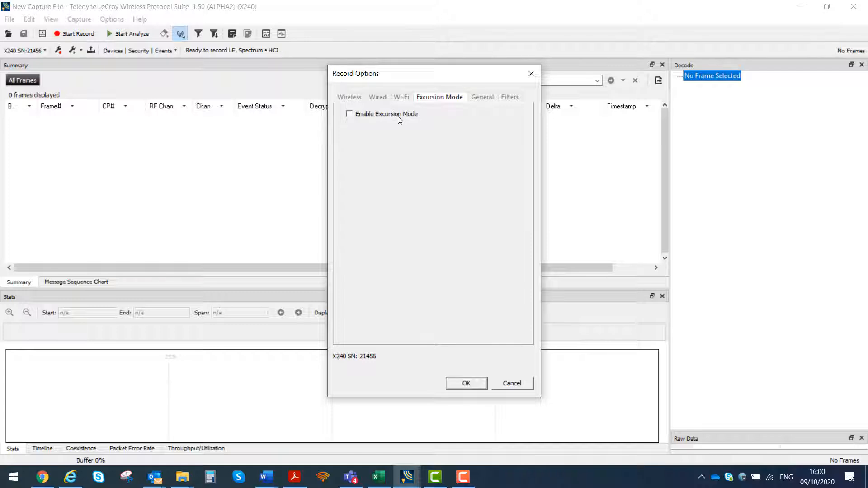
mouse_move(442, 120)
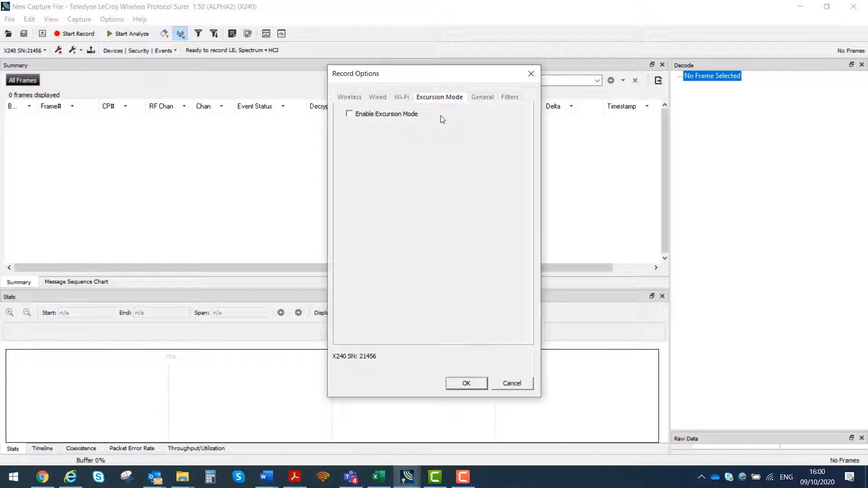
mouse_move(481, 96)
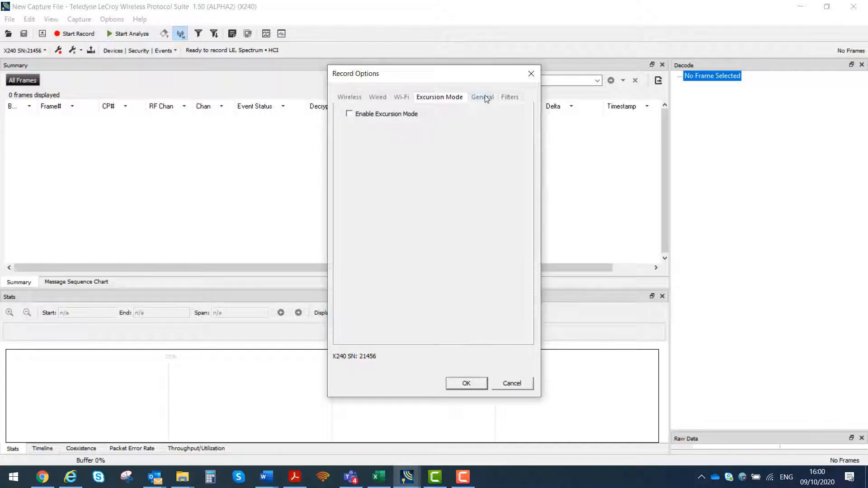
click(482, 97)
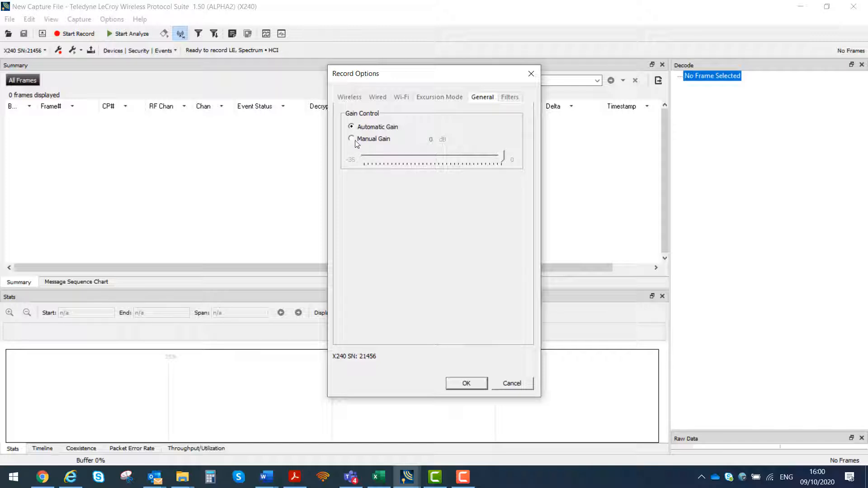
click(508, 97)
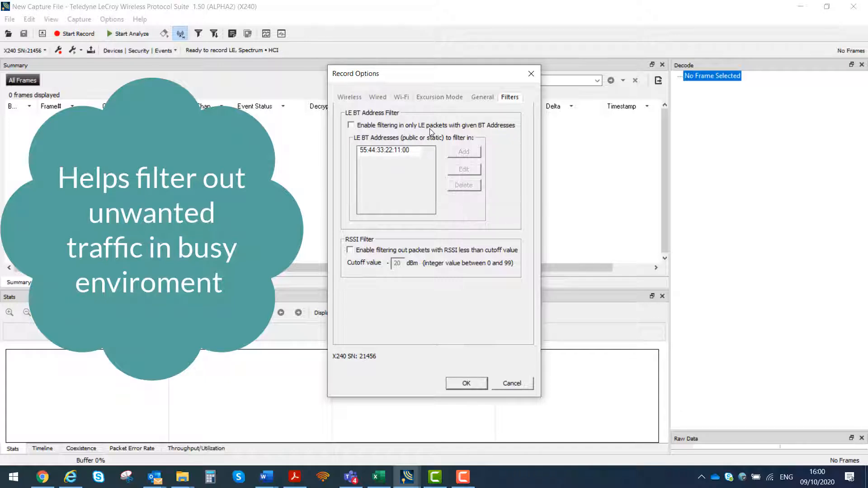
mouse_move(503, 131)
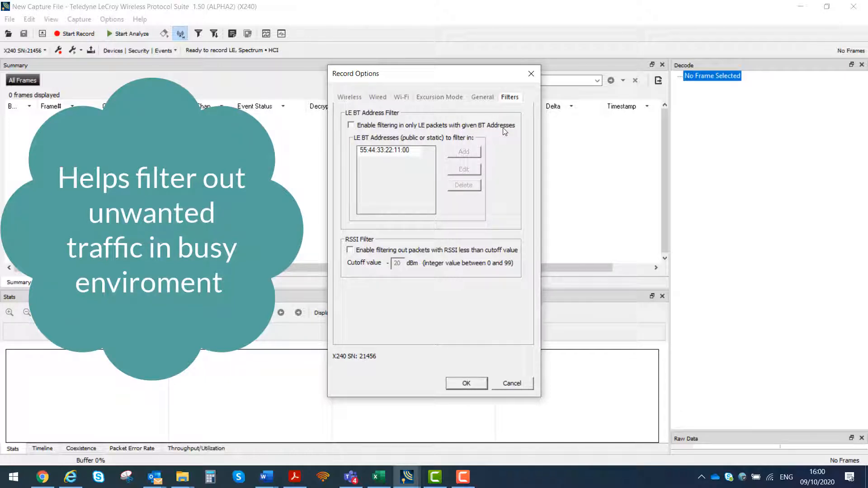
Toggle the LE BT Address and RSSI filters on and back off, then confirm the recording options
click(351, 125)
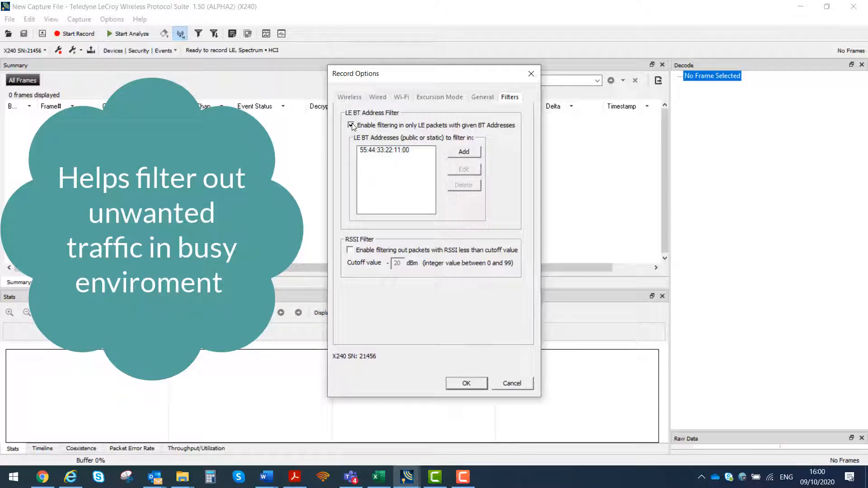
click(351, 125)
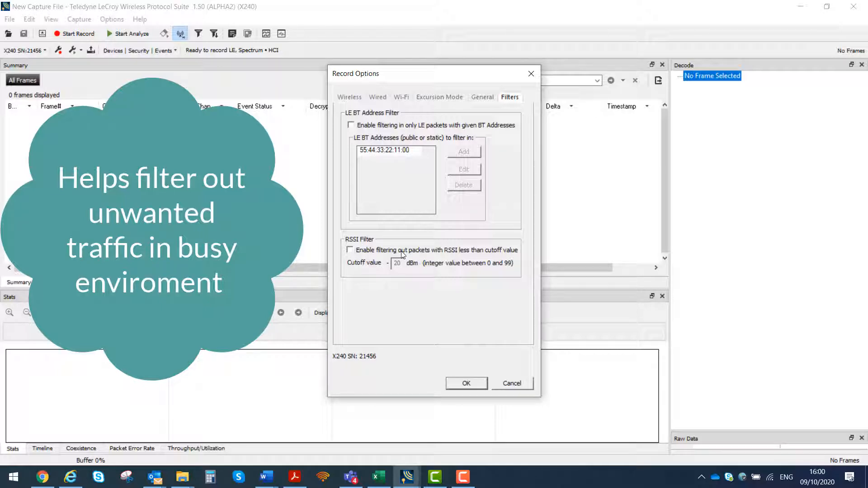
mouse_move(497, 253)
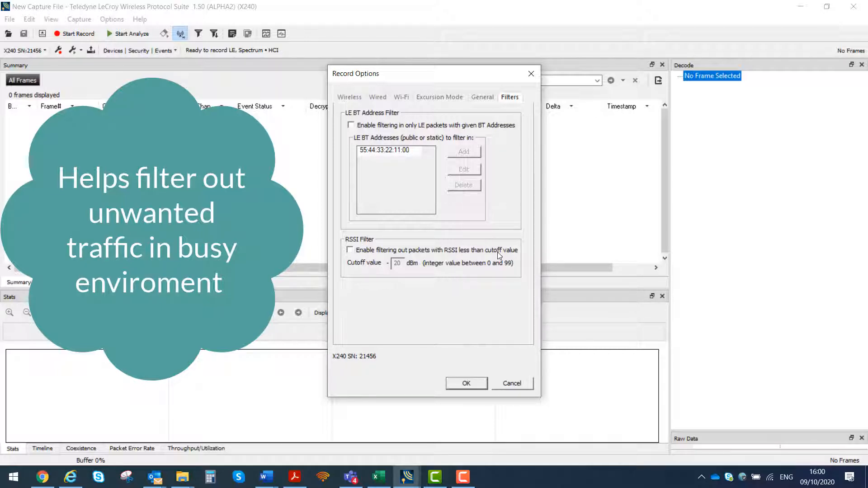
click(350, 249)
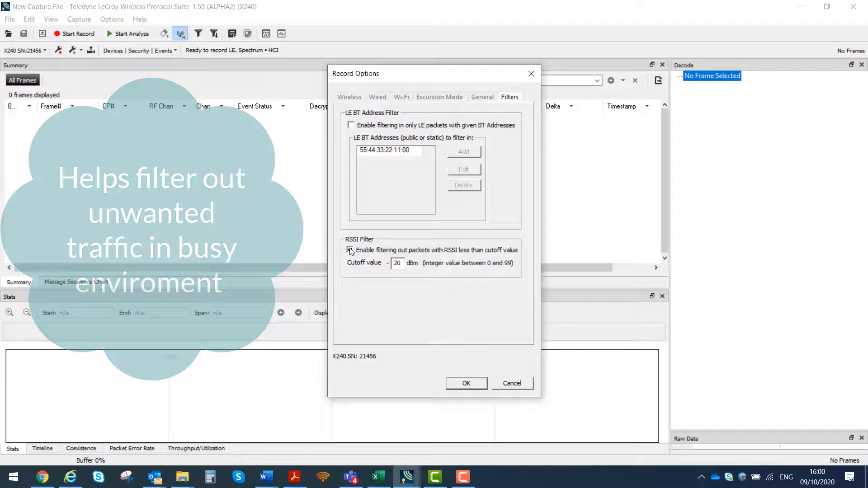
click(350, 250)
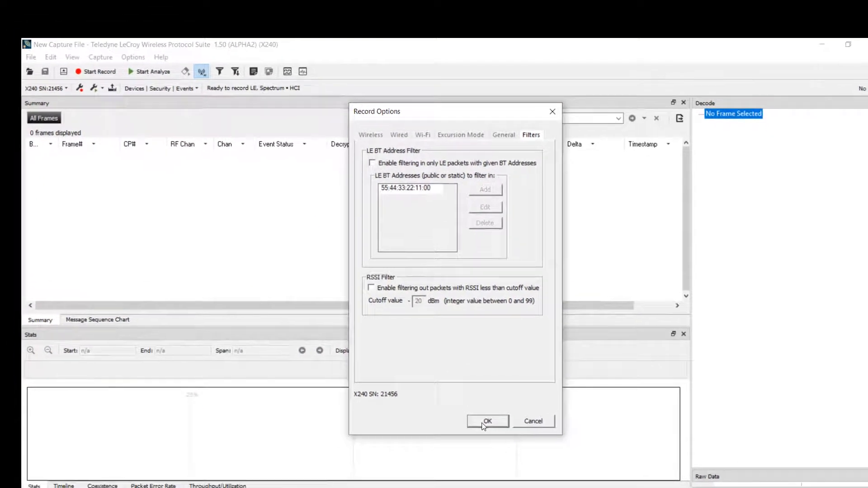
click(486, 421)
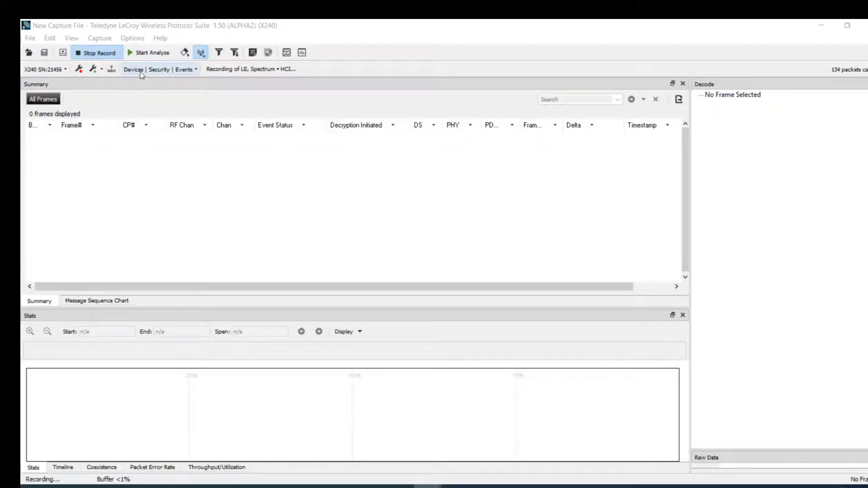
In Wireless Devices, deselect unwanted devices and include 17:B8:67:D9:62:5D and 28:37:E6:8A:AA:88 for capture
click(133, 69)
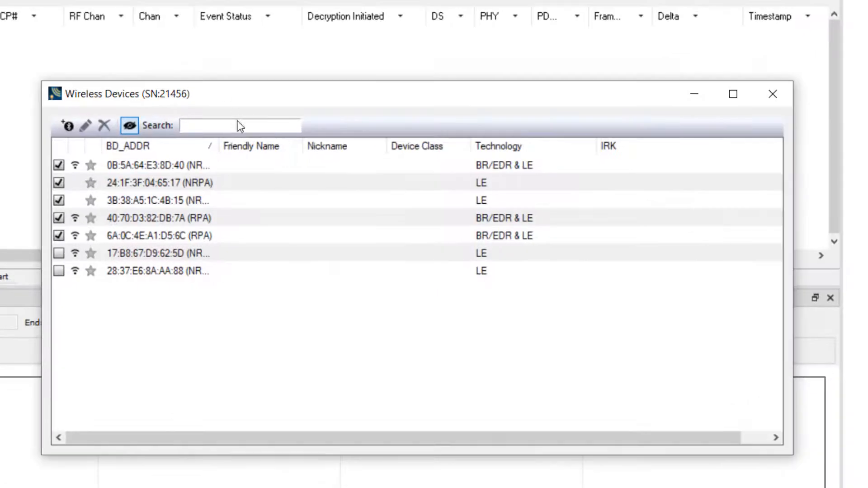
click(59, 200)
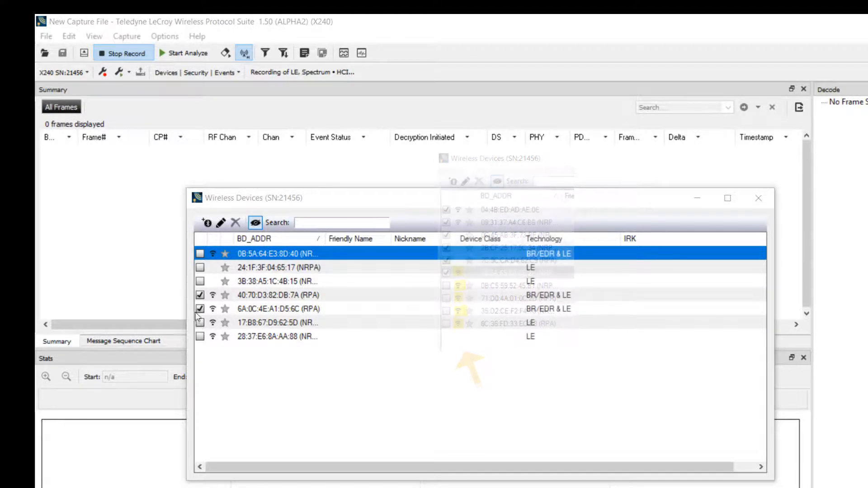
click(277, 336)
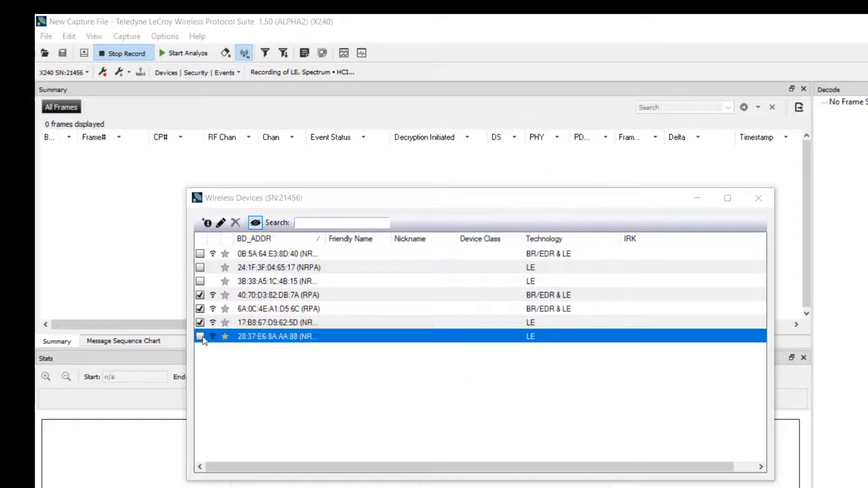
click(200, 336)
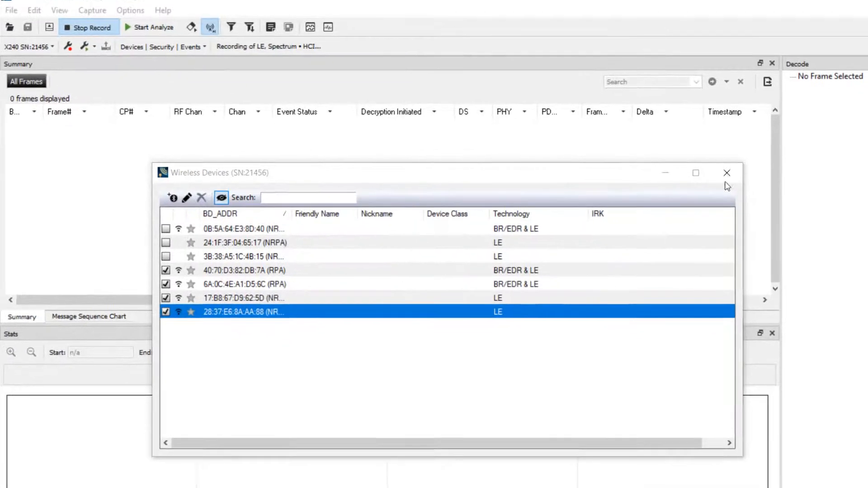
click(726, 172)
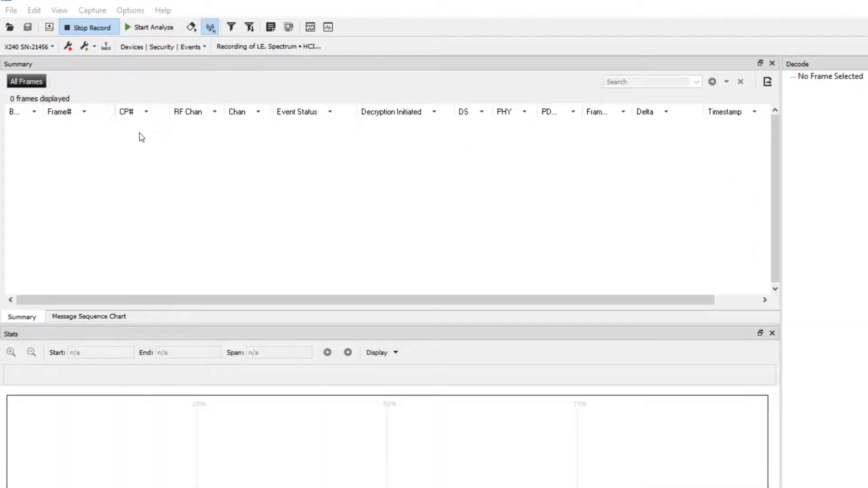
mouse_move(137, 147)
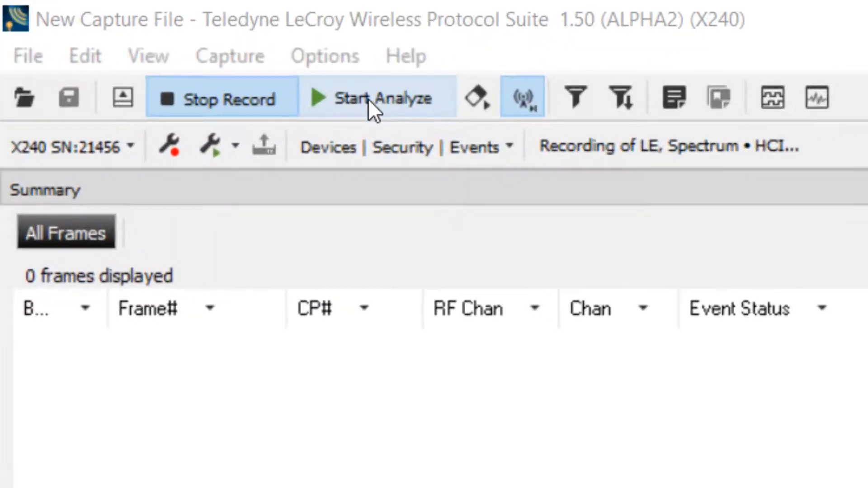
Start live analysis and show the LE ADV summary listing decoded advertising frames
click(378, 97)
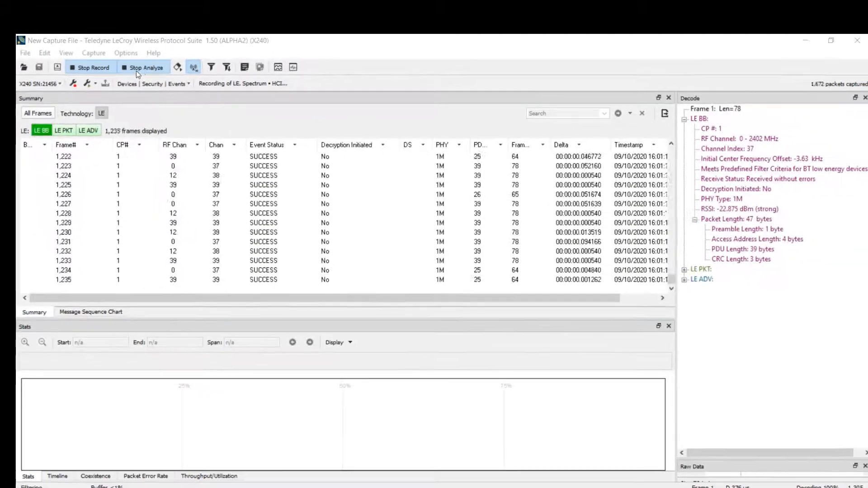
click(88, 130)
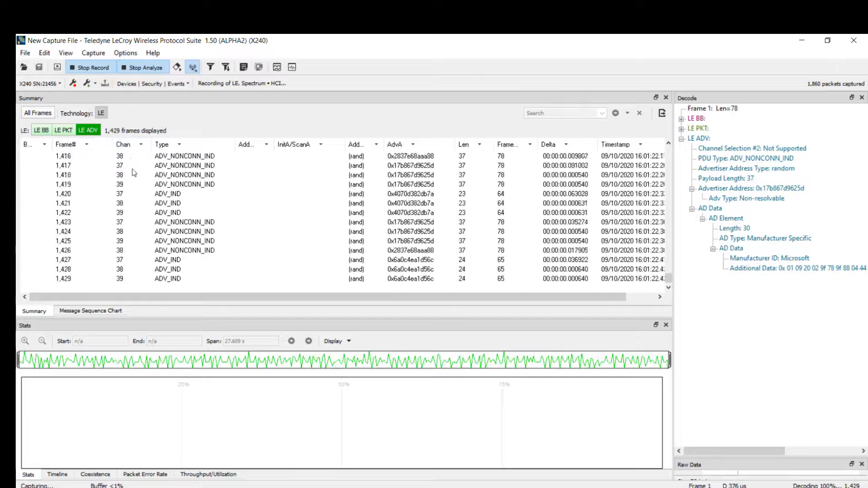